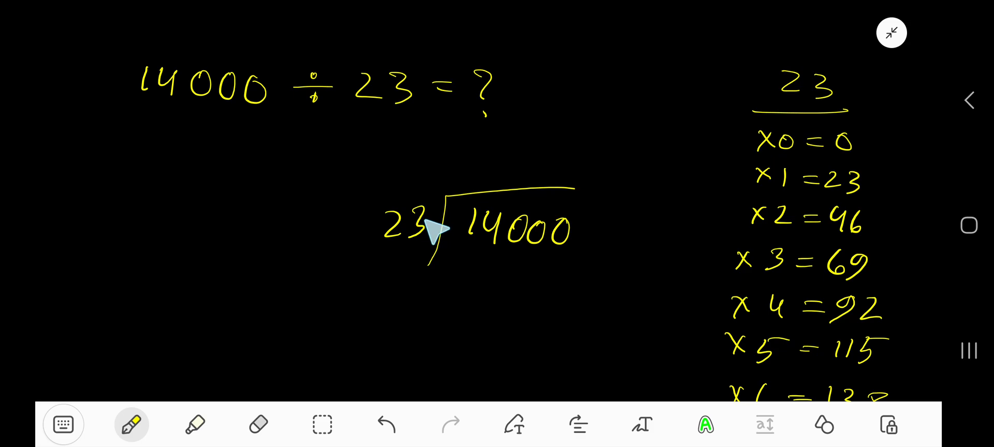
mouse_move(811, 174)
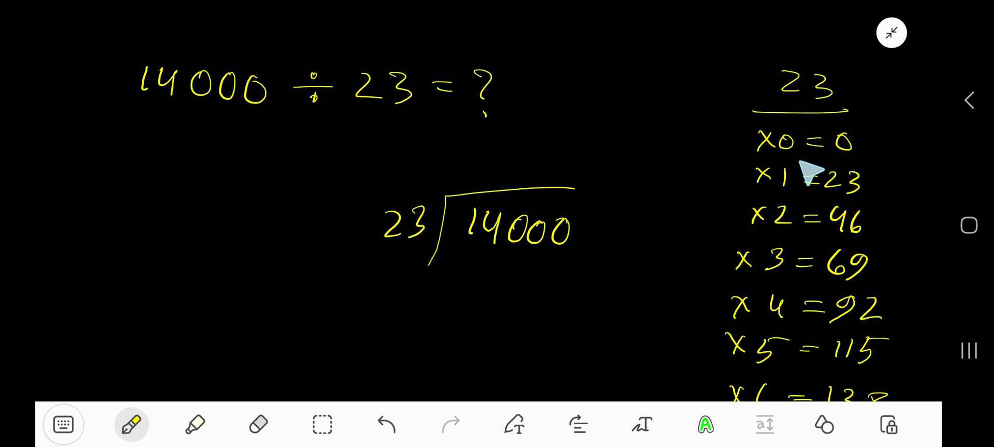
mouse_move(813, 159)
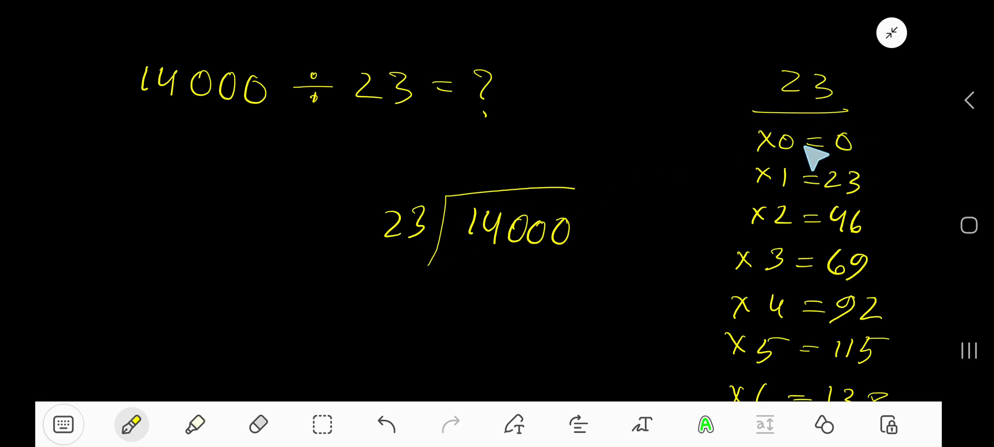
mouse_move(850, 165)
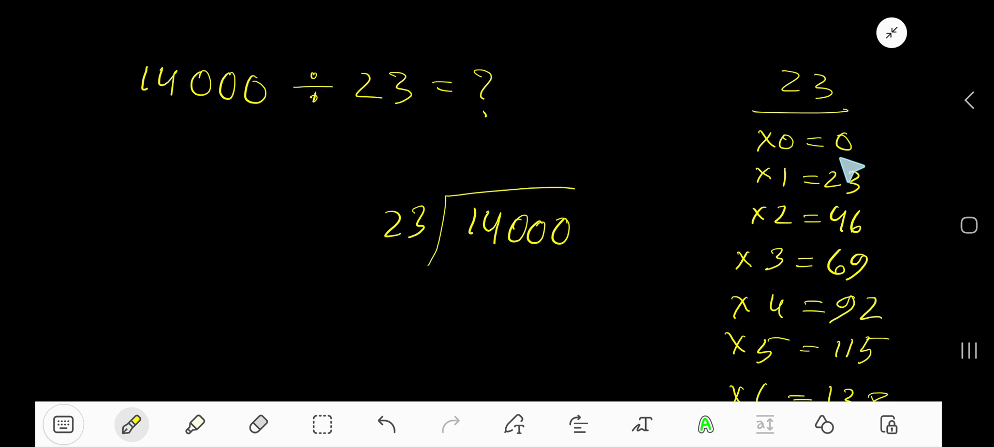
mouse_move(837, 199)
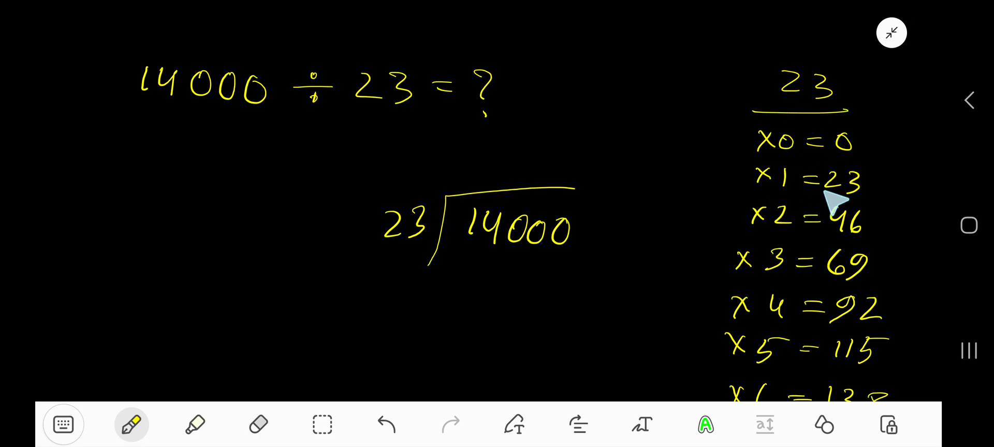
mouse_move(855, 164)
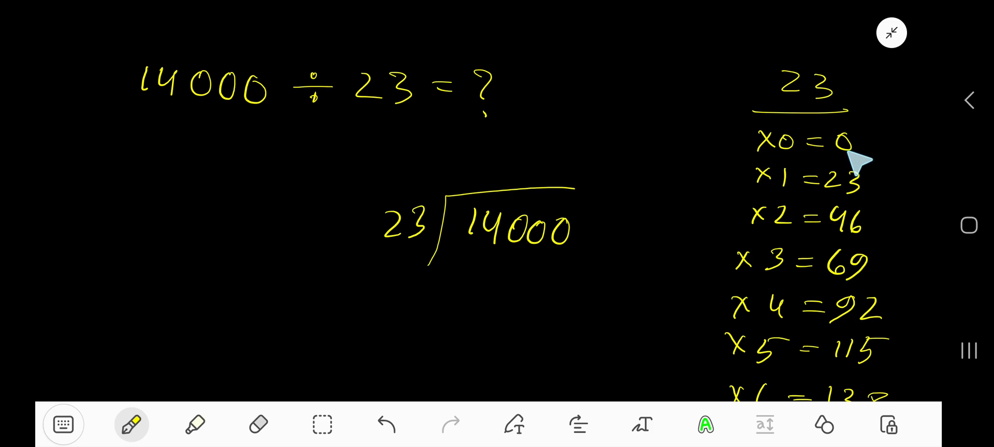
mouse_move(865, 196)
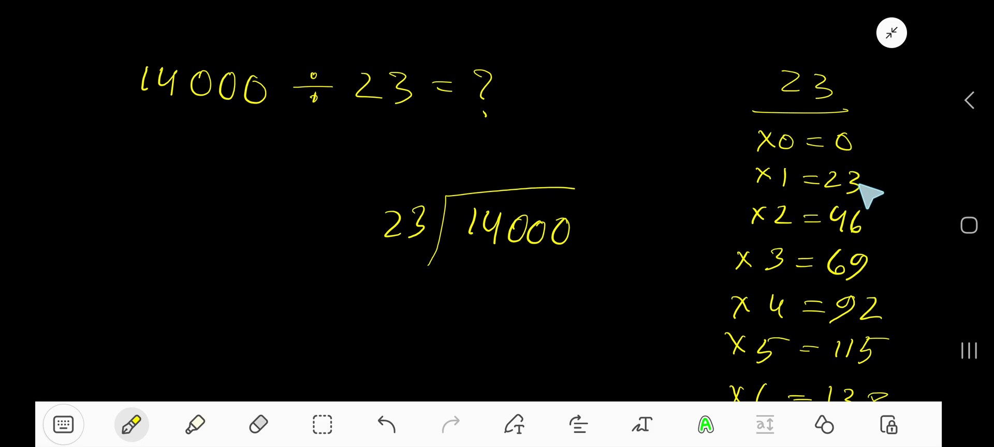
mouse_move(868, 247)
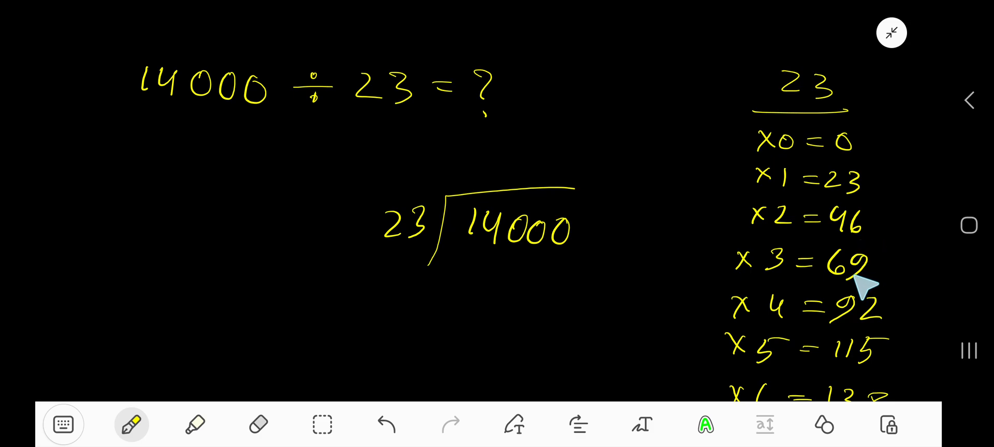
mouse_move(859, 326)
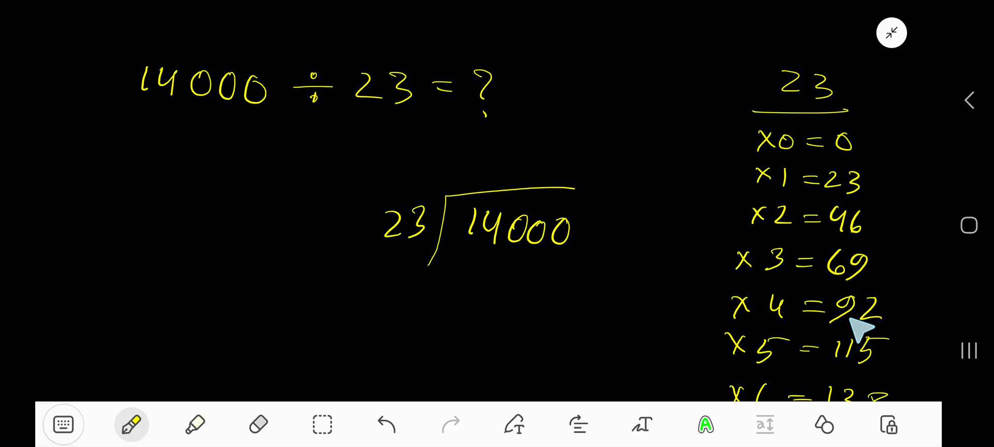
mouse_move(843, 367)
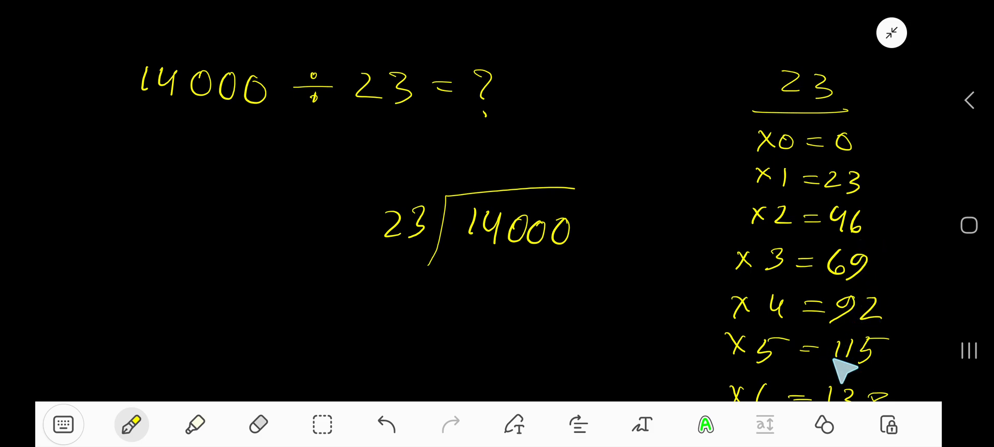
mouse_move(850, 377)
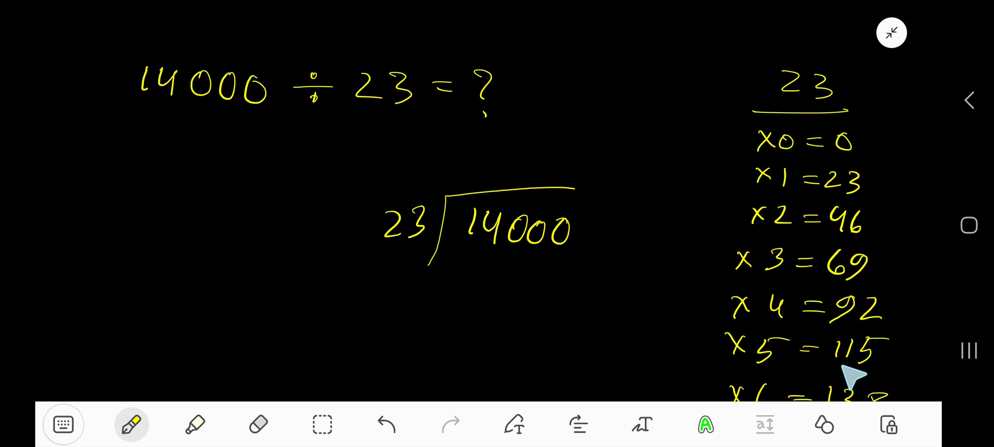
mouse_move(858, 373)
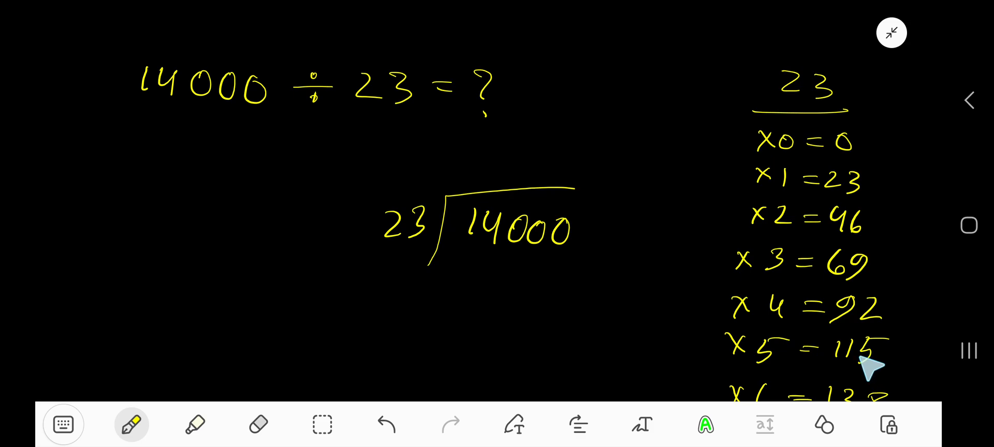
mouse_move(827, 339)
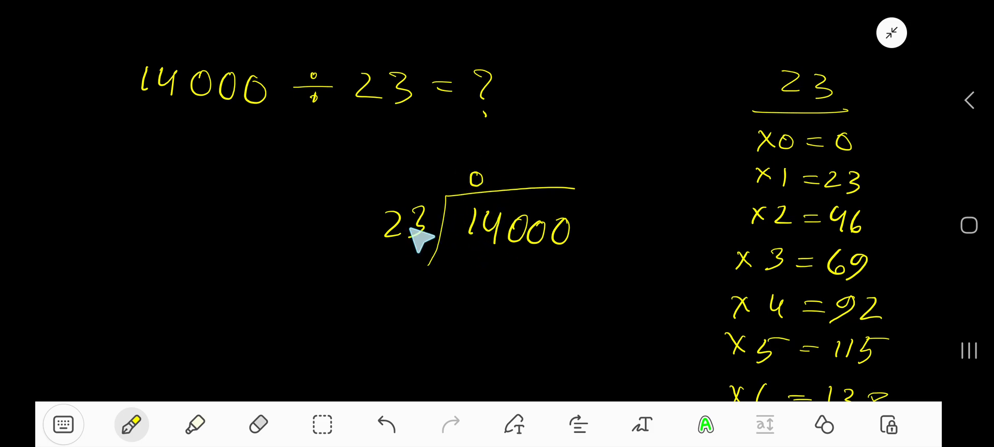
mouse_move(776, 155)
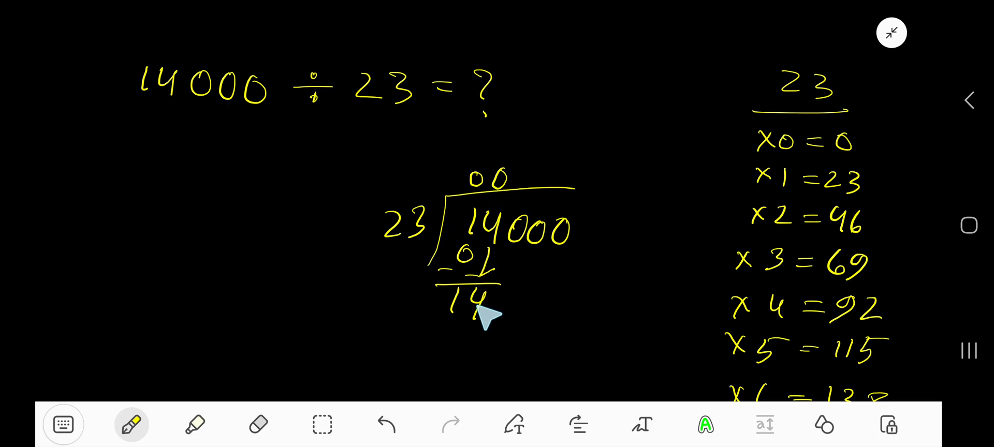
mouse_move(481, 339)
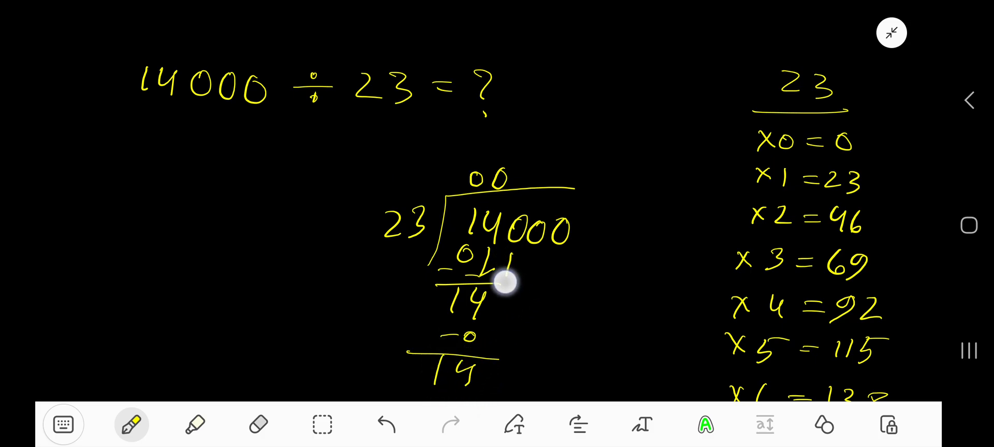
Draw a pen stroke downward in the long division working below 14000.
drag(500, 282, 491, 373)
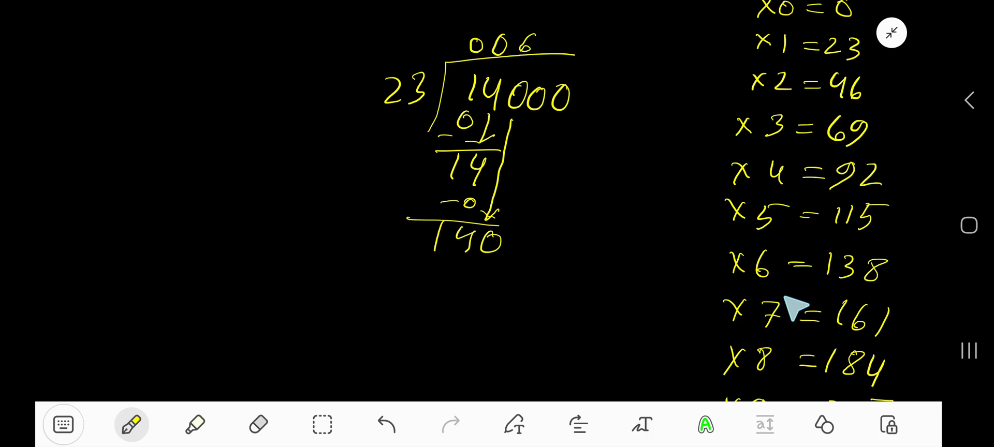
mouse_move(440, 276)
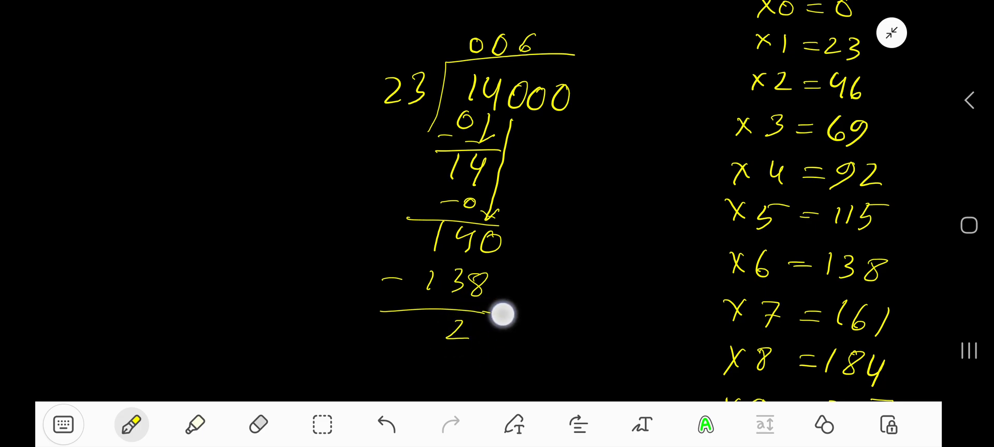
Draw an arrow bringing the next zero of 14000 down beside the 2.
drag(536, 117, 488, 298)
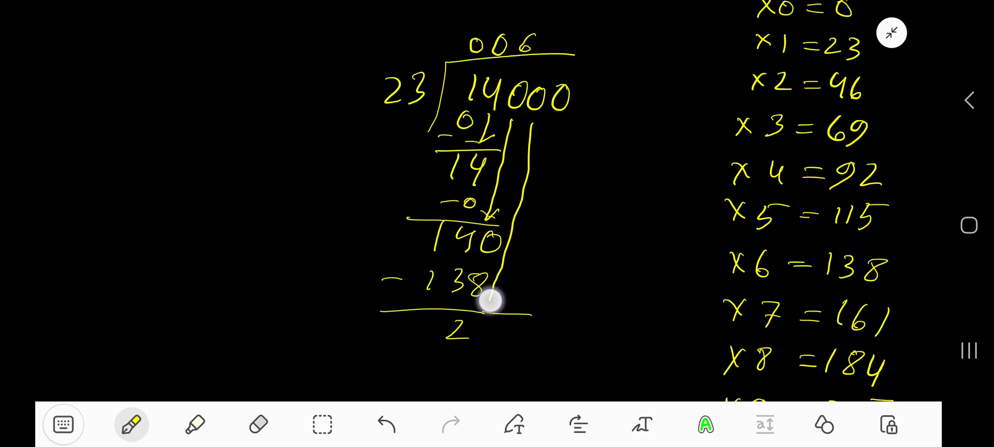
drag(488, 297, 482, 329)
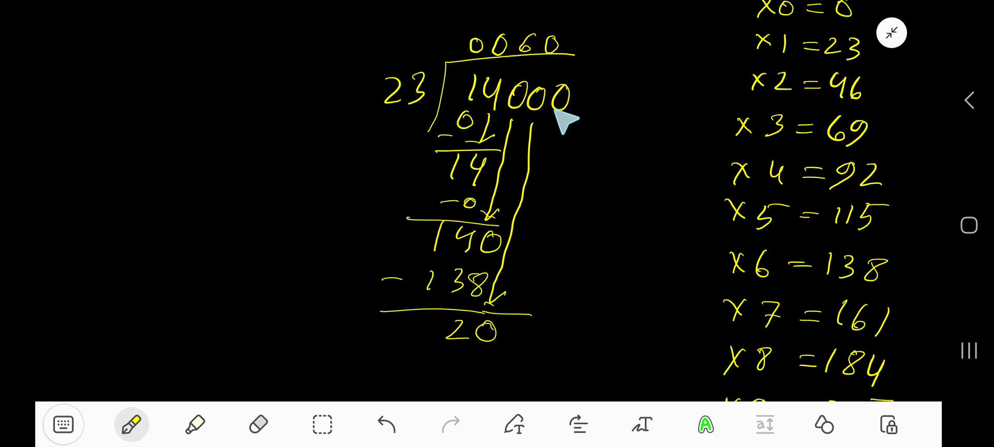
mouse_move(438, 117)
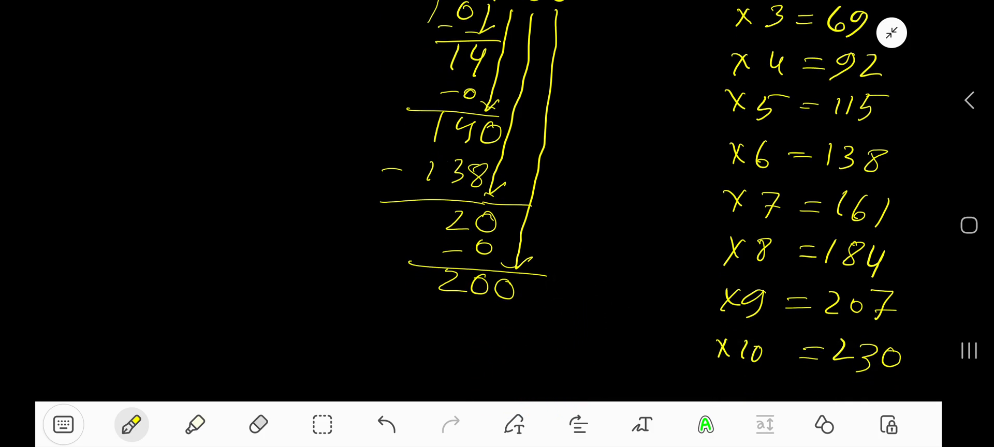
mouse_move(782, 329)
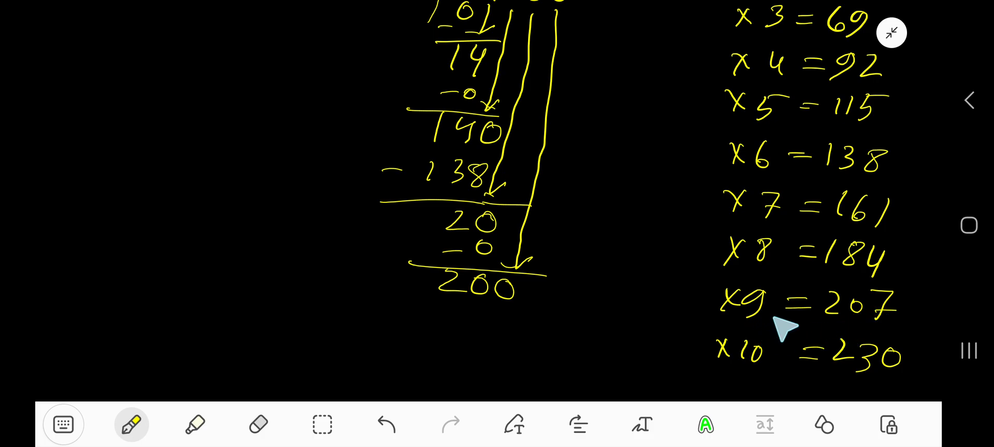
mouse_move(840, 288)
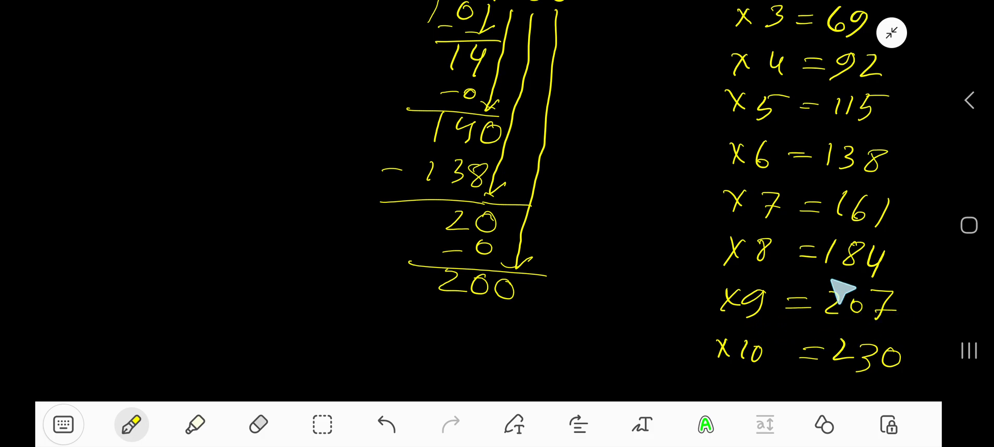
Scroll down to the bottom of the long division, below 200.
scroll(down, 3)
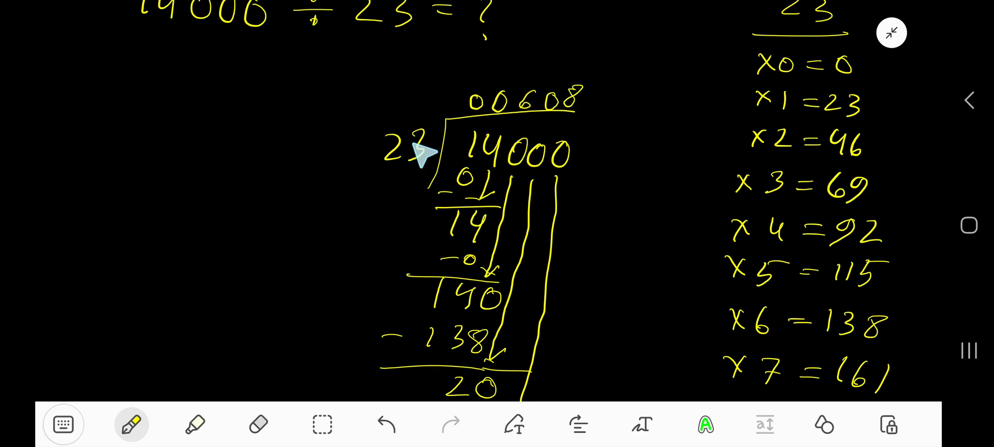
scroll(down, 3)
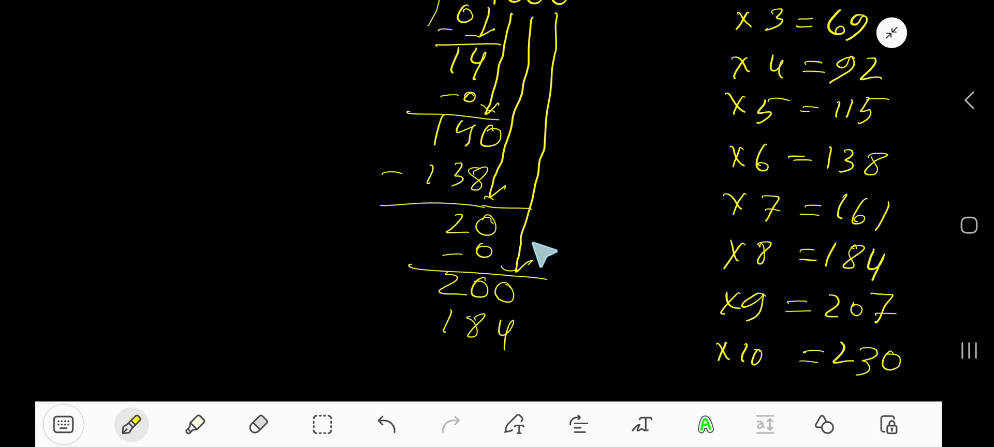
mouse_move(435, 371)
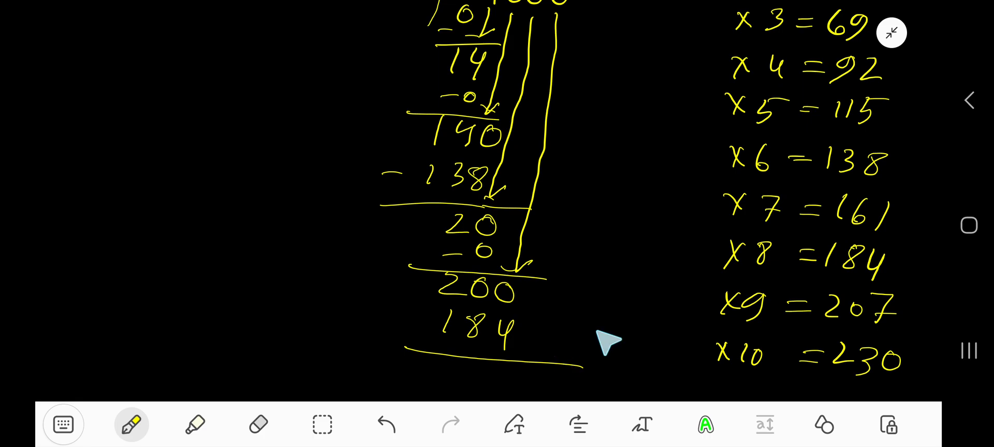
mouse_move(584, 339)
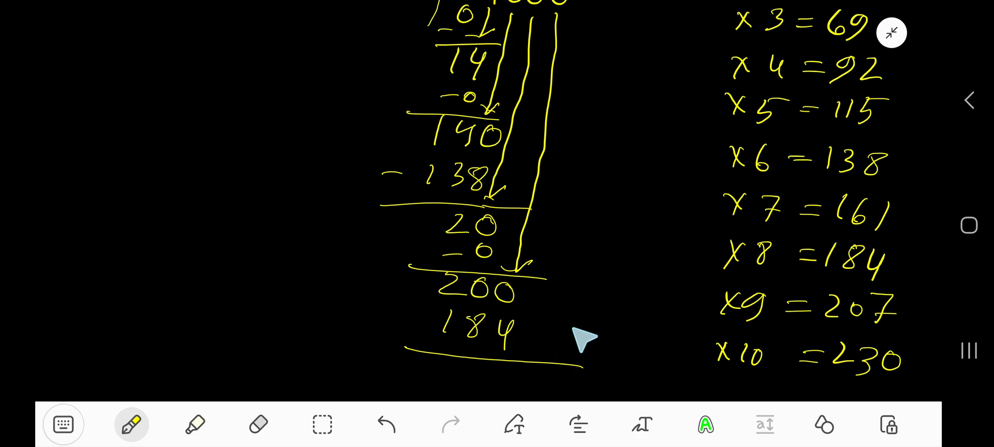
mouse_move(485, 374)
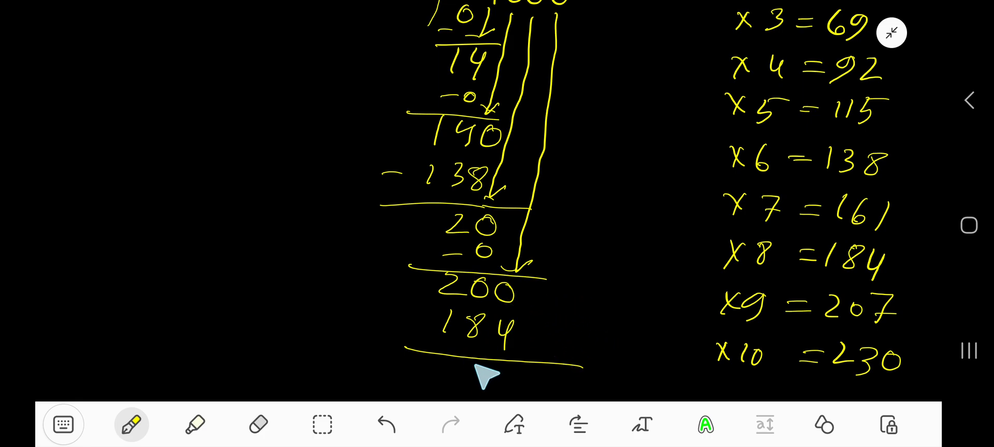
mouse_move(529, 336)
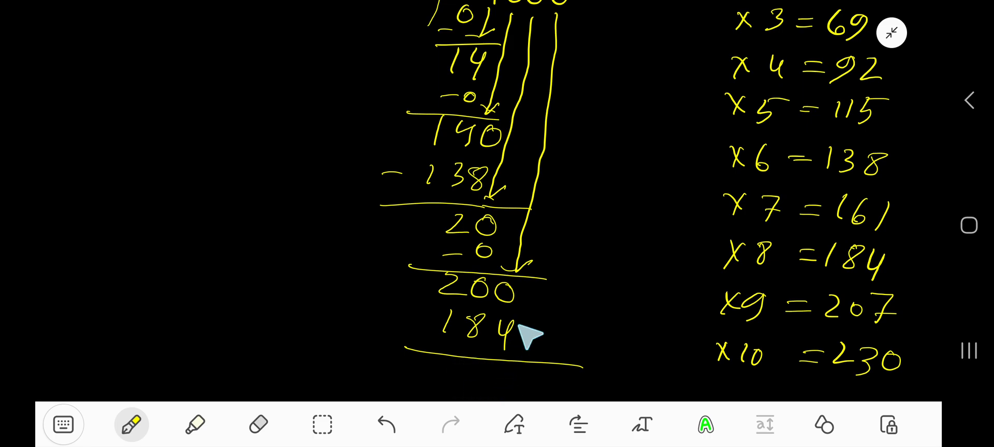
mouse_move(520, 351)
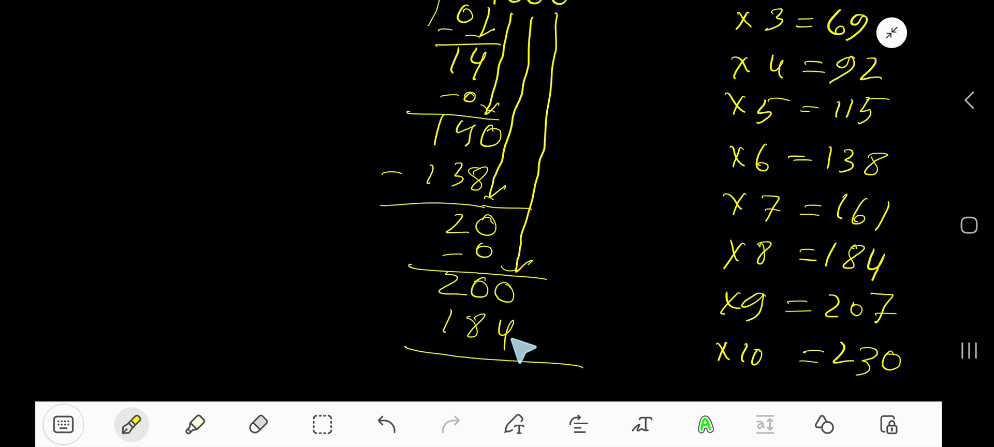
mouse_move(542, 326)
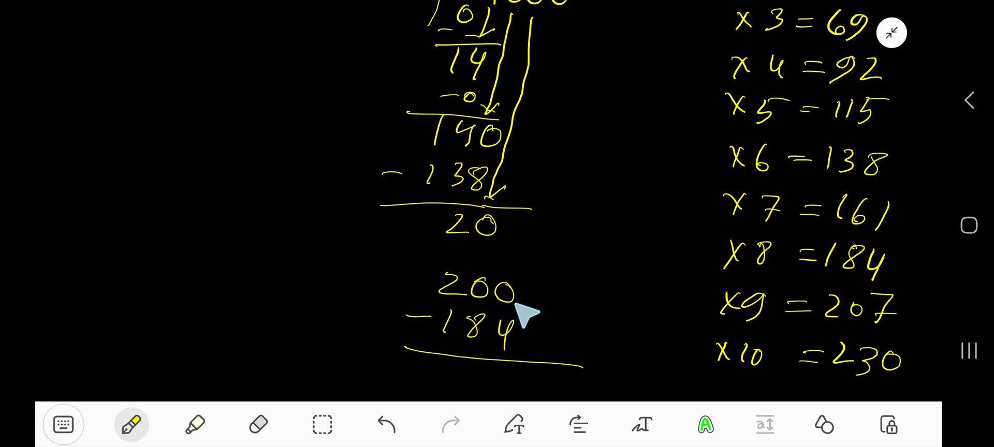
mouse_move(497, 292)
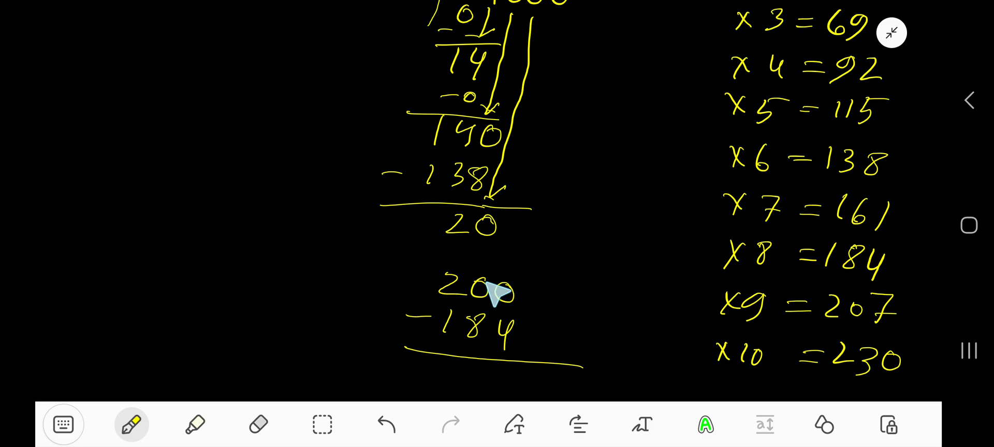
mouse_move(472, 301)
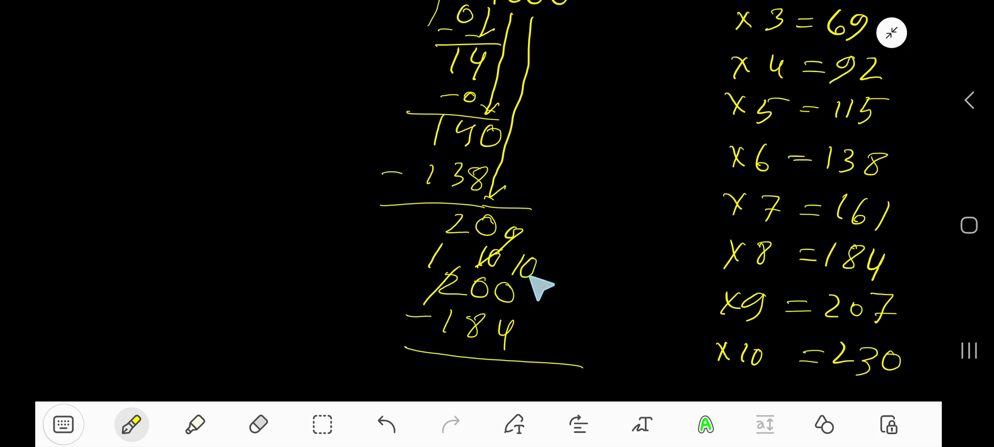
mouse_move(540, 346)
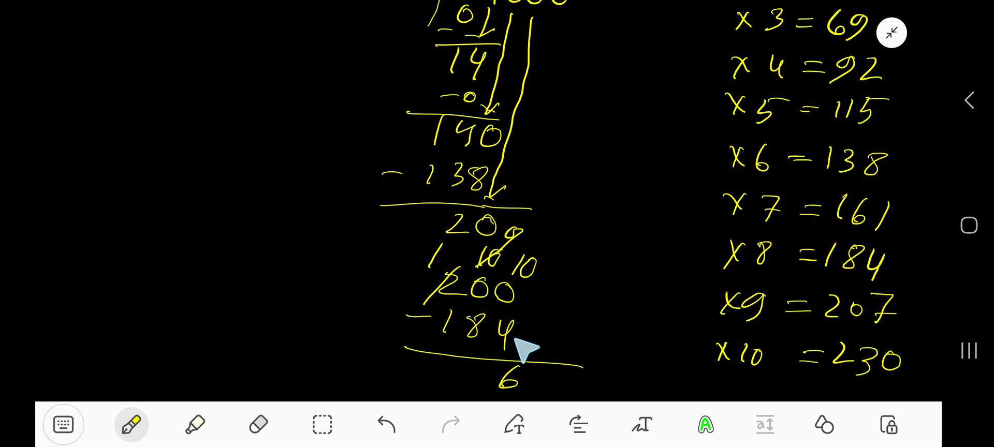
mouse_move(488, 342)
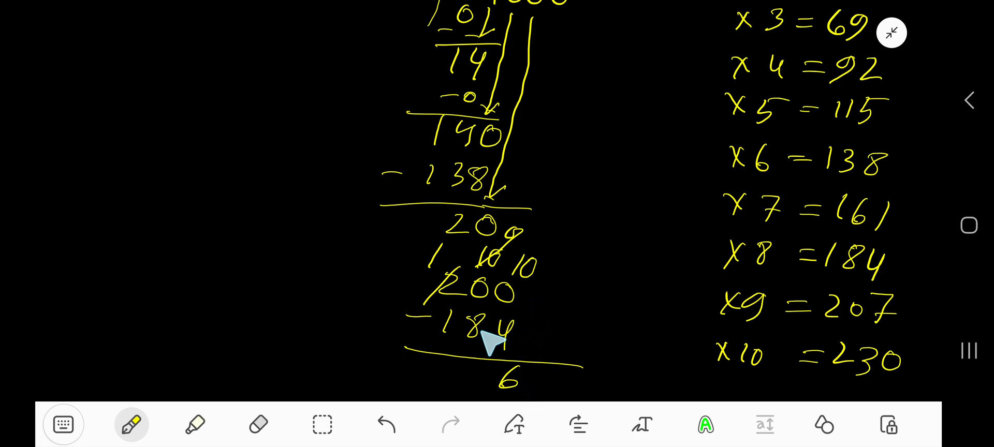
mouse_move(491, 380)
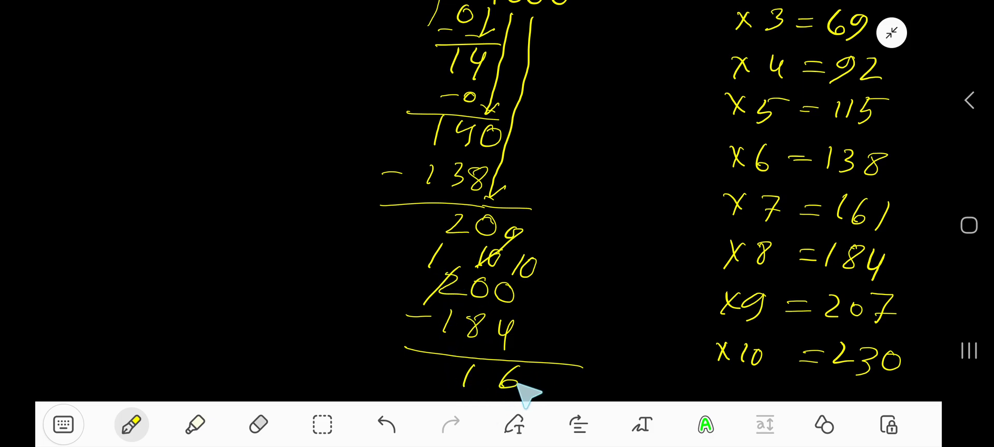
Scroll down past 200 − 184 to view the remainder 16.
scroll(down, 3)
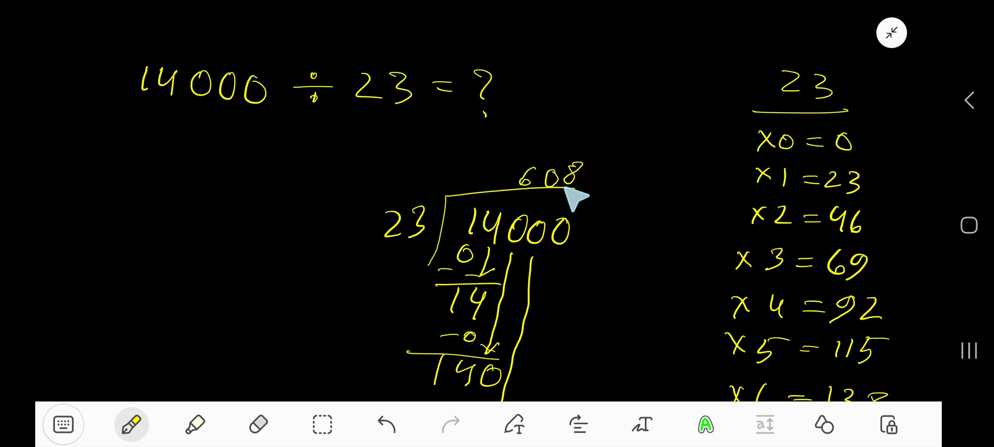
scroll(down, 3)
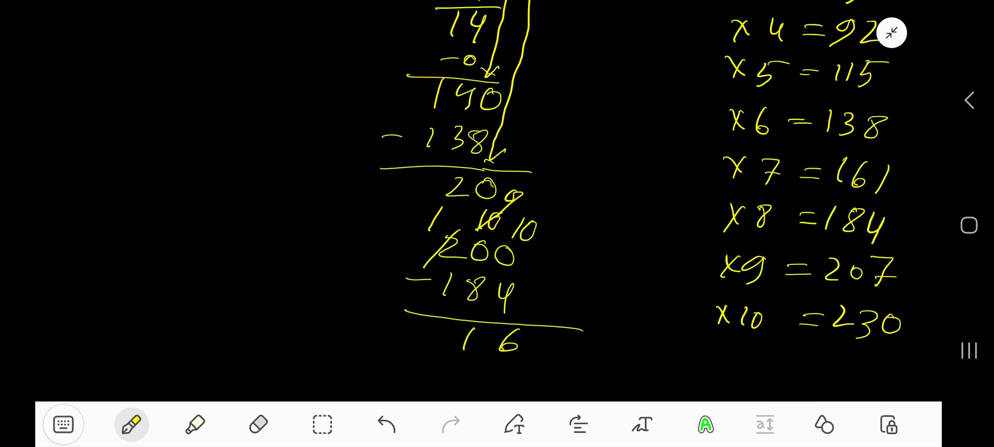